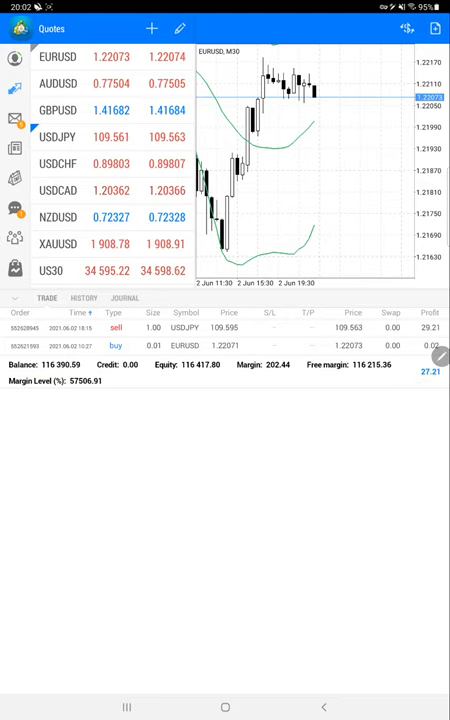
- Show the trade history for the custom period 02 Jun 2021 to 03 Jun 2021
click(84, 298)
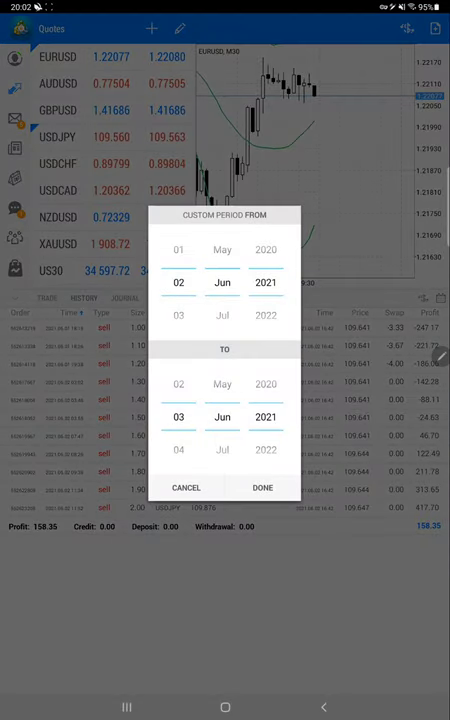
click(262, 488)
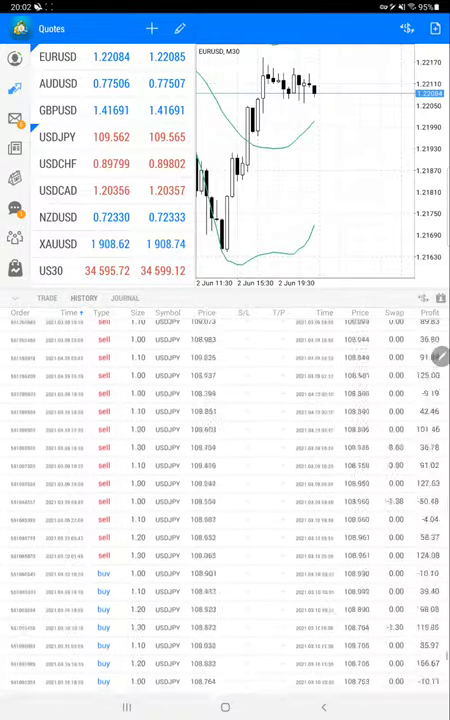
- Scroll through the listed USDJPY trades before leaving to the recent-apps overview
scroll(down, 3)
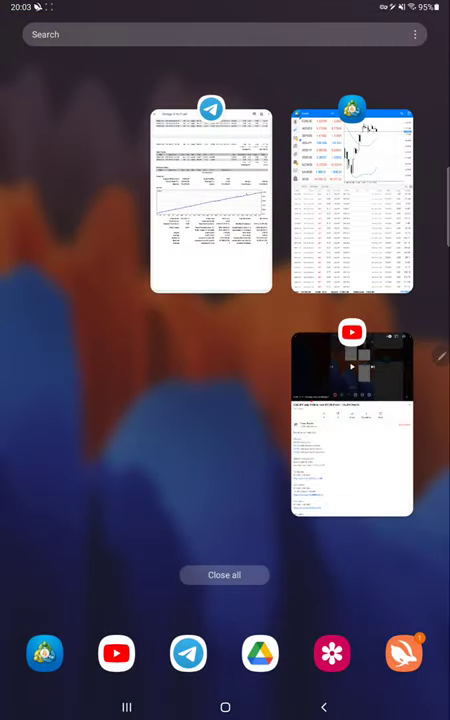
- Bring the Strategy 13 Part11.pdf statement back on screen from recent apps
click(212, 198)
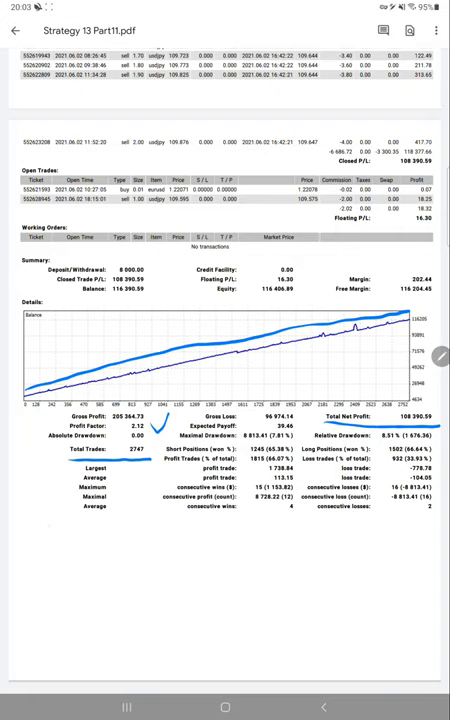
- Handwrite R:R = 1:1.08, B.E = 48%, Acc = 66% and 18 beside the Summary section
drag(44, 510, 96, 536)
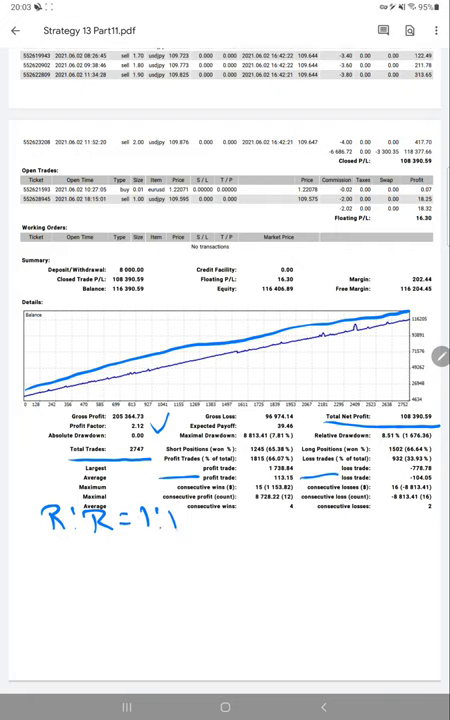
text(08)
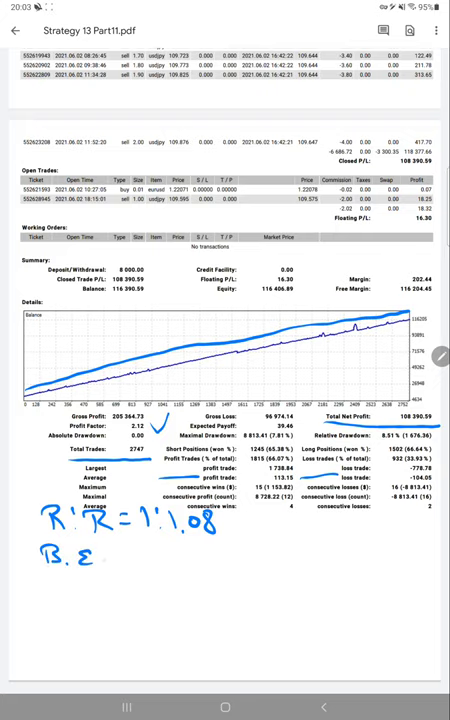
drag(96, 552, 136, 552)
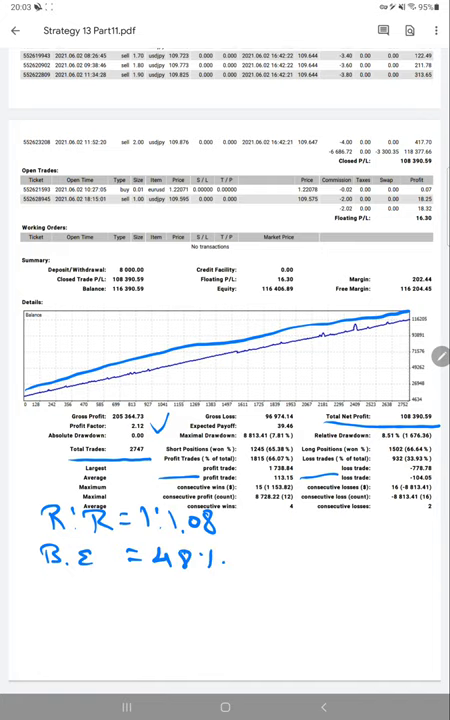
text(Acc = 66%)
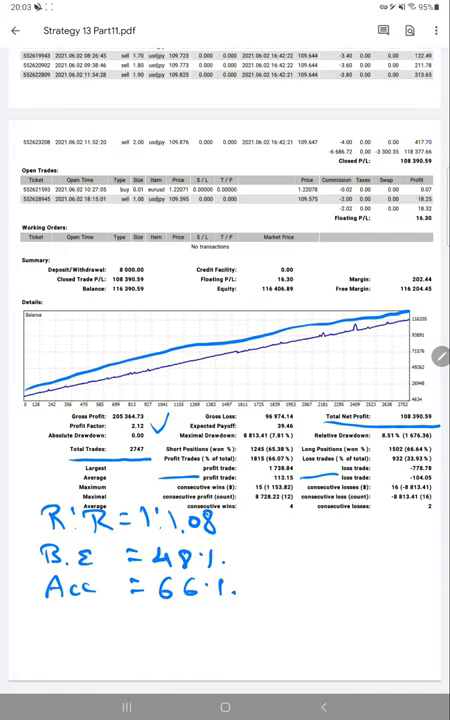
drag(140, 610, 244, 604)
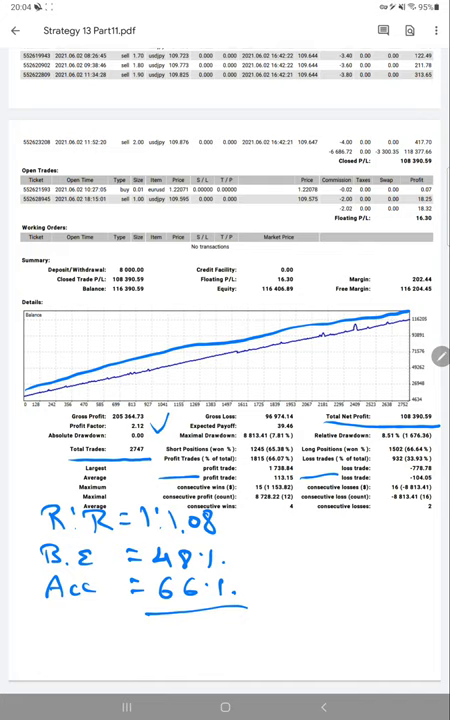
text(18)
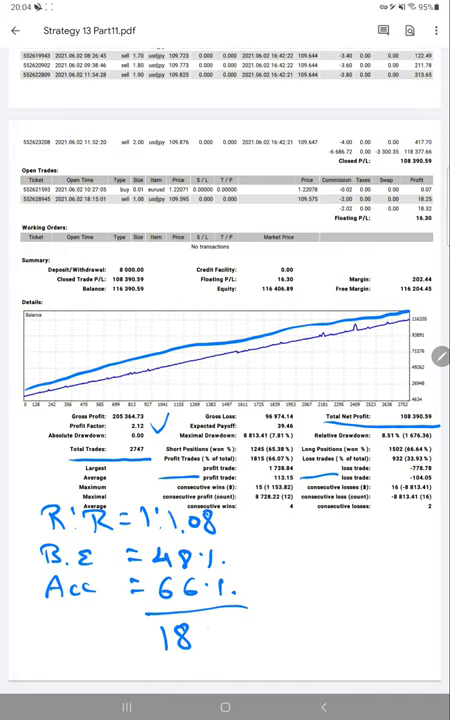